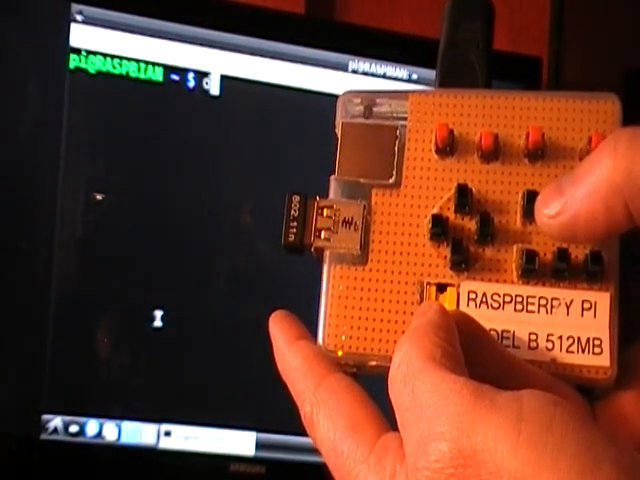
pyautogui.write('a0')
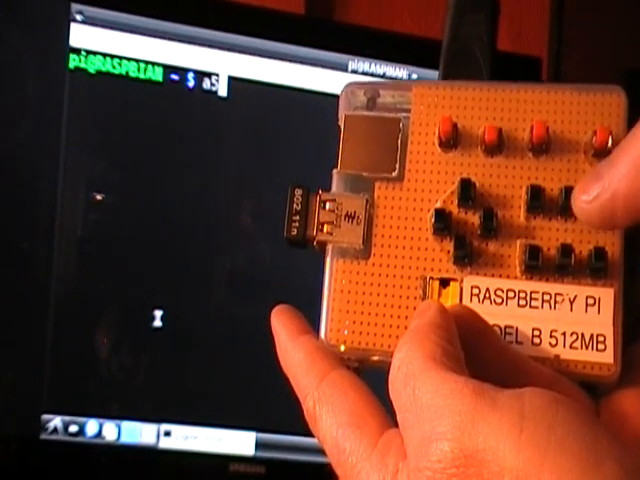
pyautogui.write('7')
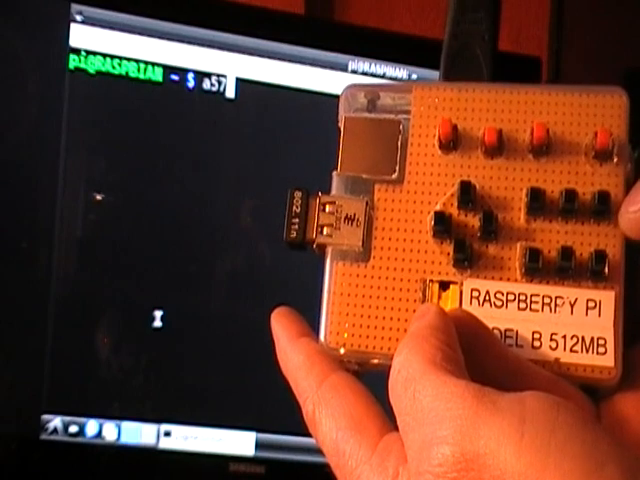